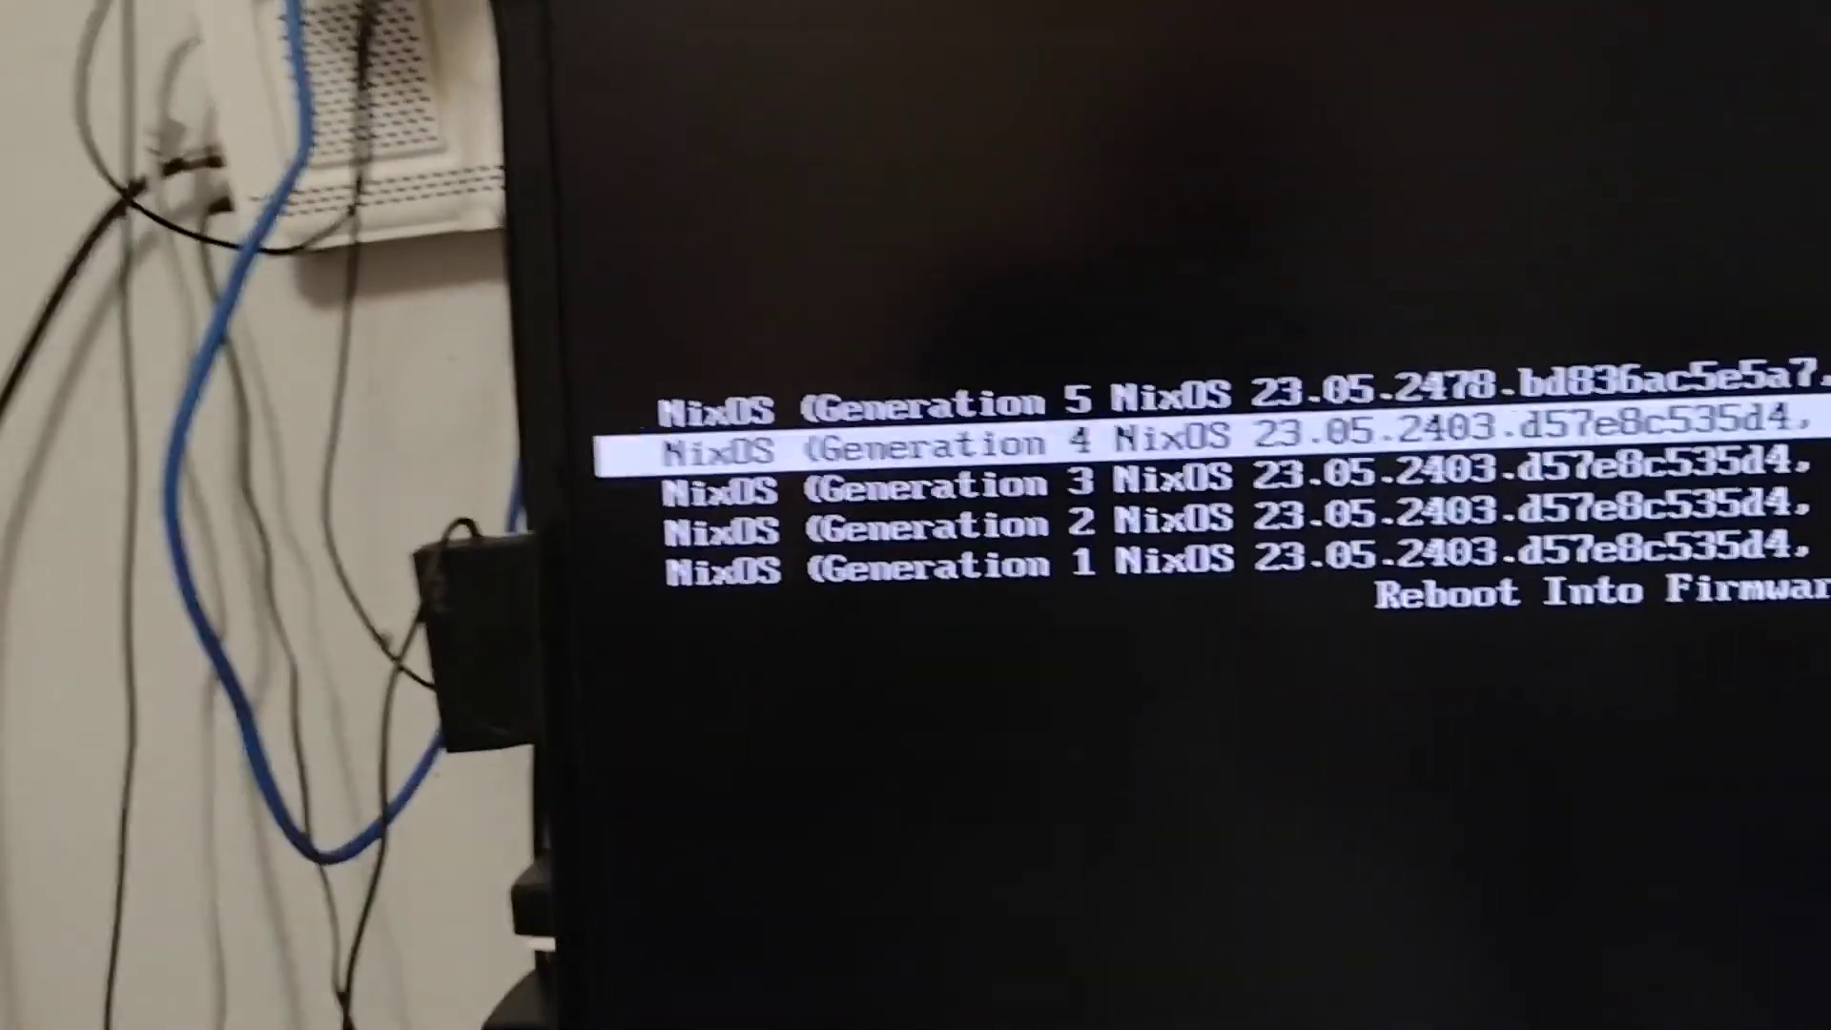
Move the boot-menu selection up to Generation 5, then down to Generation 2
key("Up")
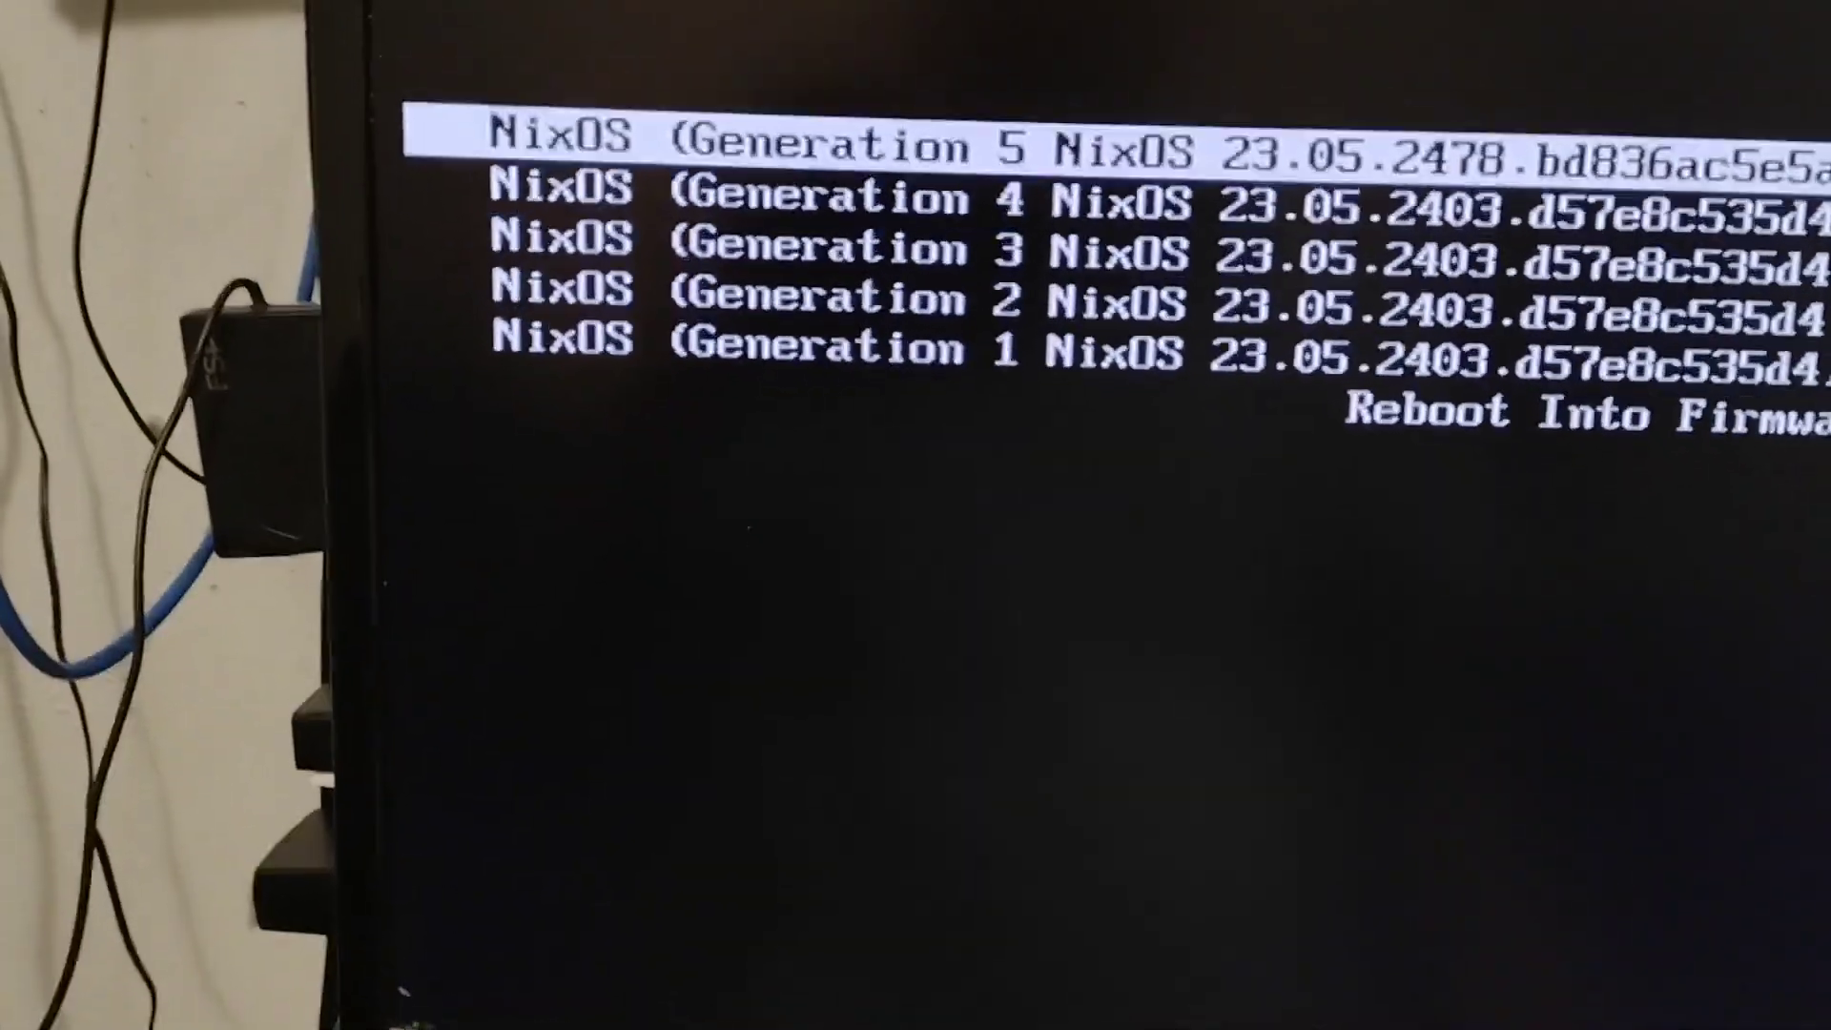
key("down")
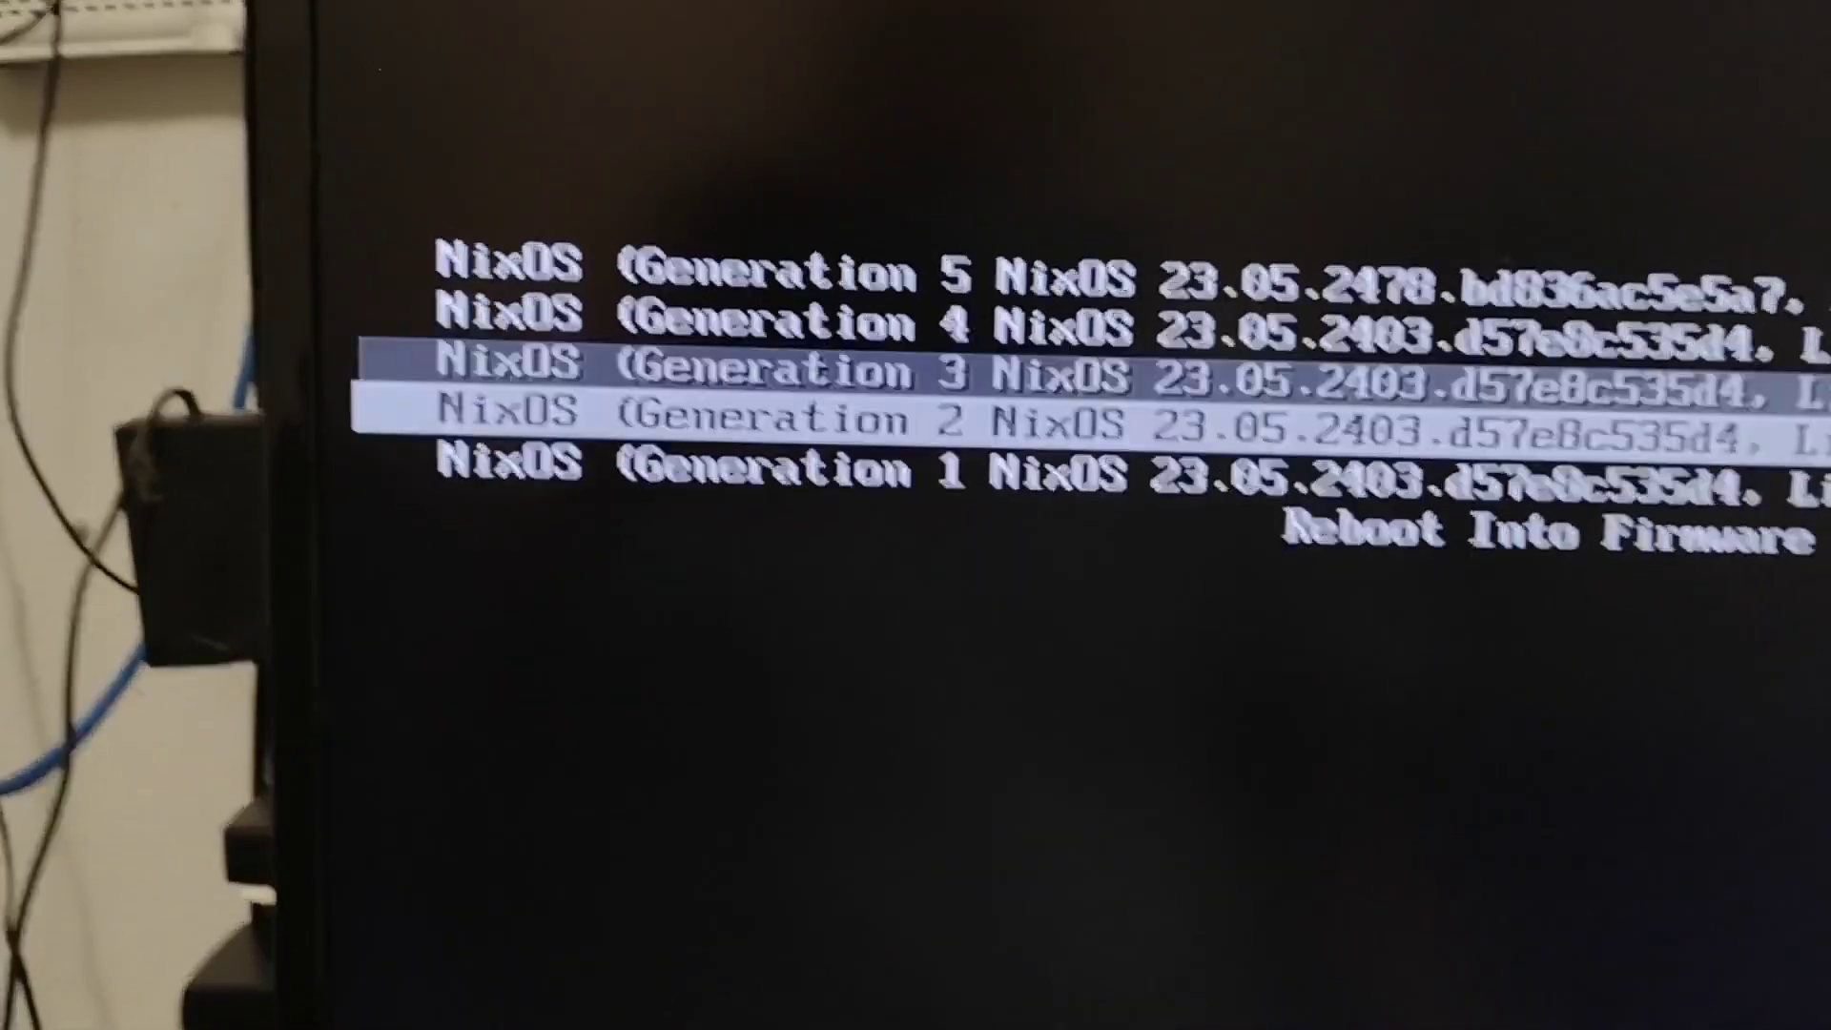